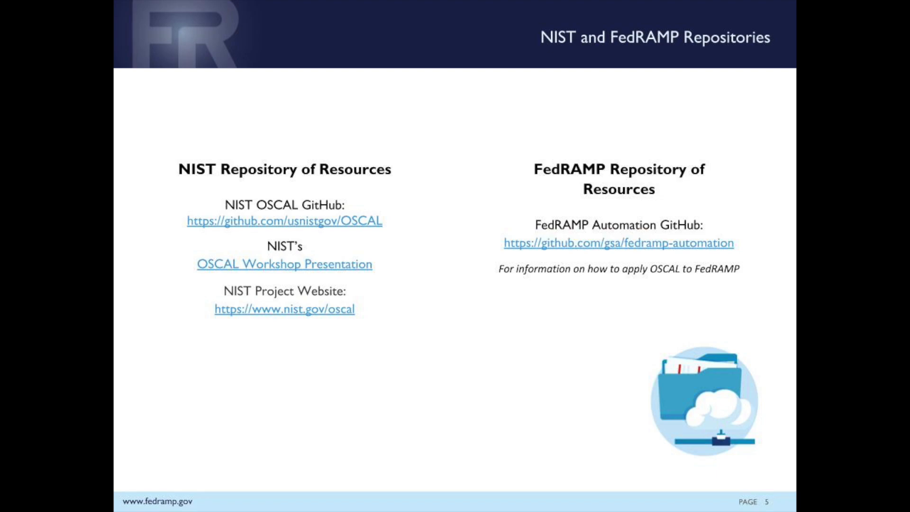
# - Follow the slide's github.com/gsa/fedramp-automation link to the repository
pyautogui.click(618, 244)
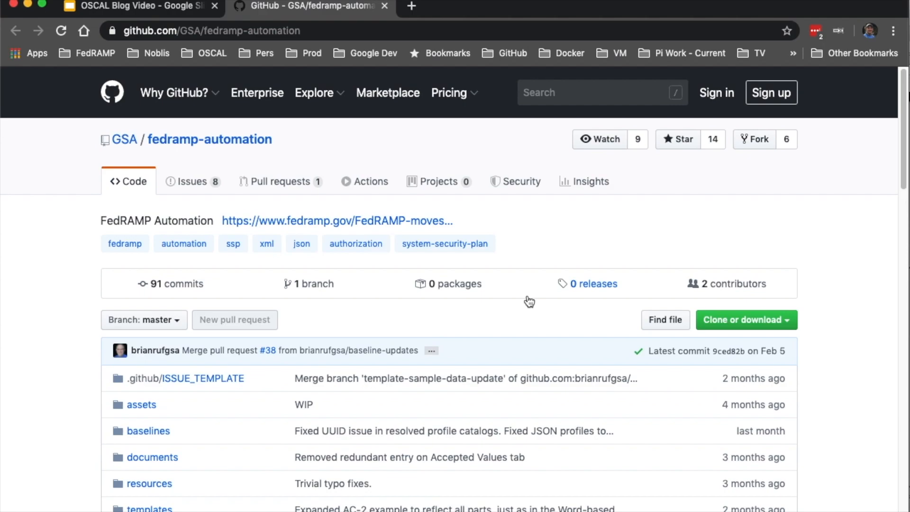
pyautogui.moveTo(165, 467)
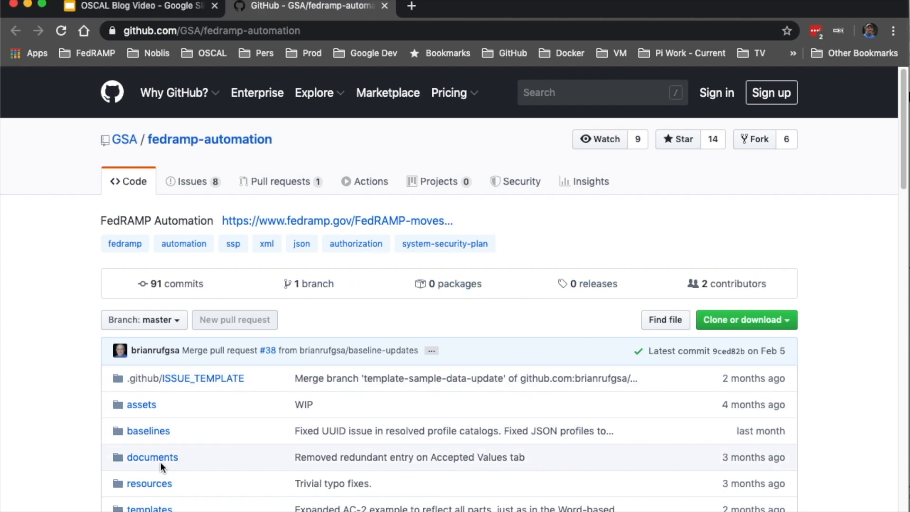
# - Download FedRAMP_OSCAL_Registry.xlsx from the documents folder and open the downloaded spreadsheet
pyautogui.click(152, 457)
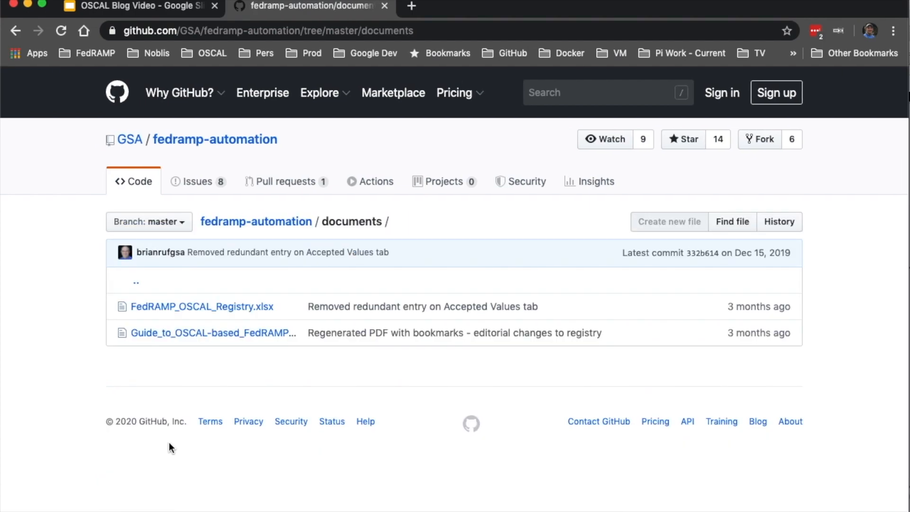
pyautogui.moveTo(228, 310)
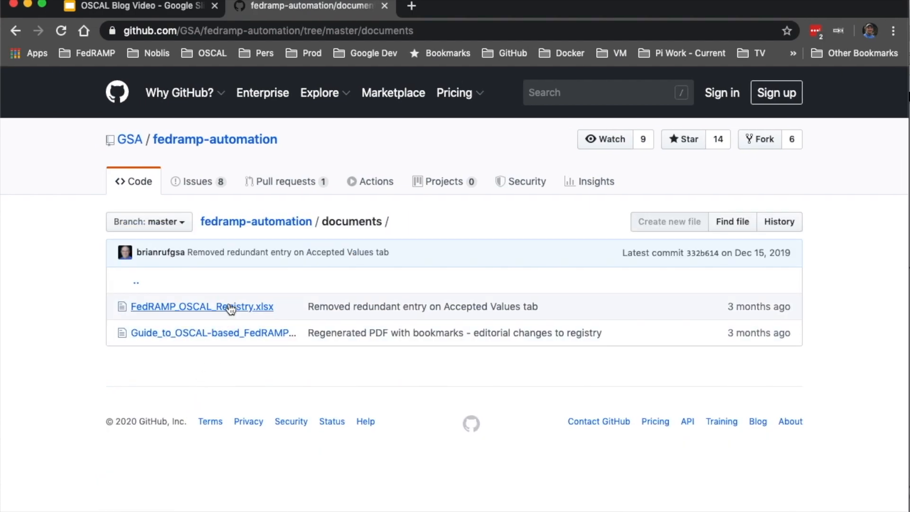
pyautogui.click(202, 307)
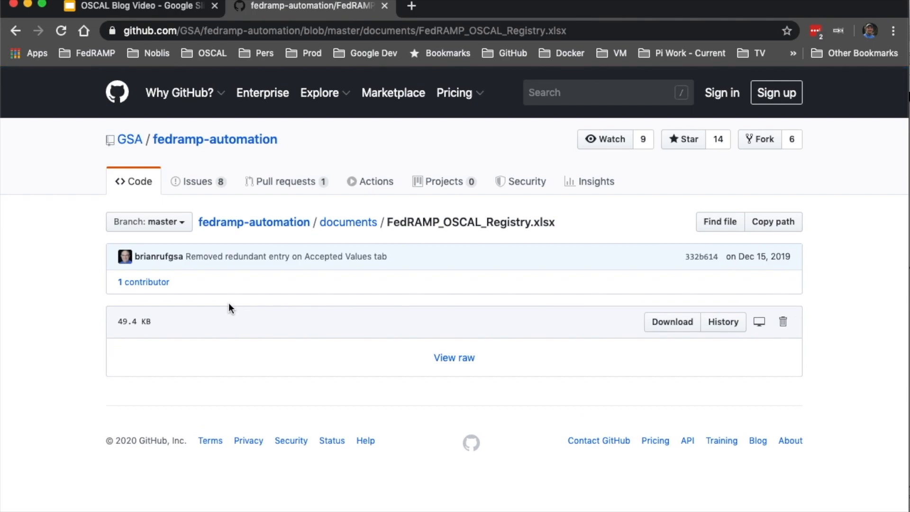
pyautogui.click(672, 322)
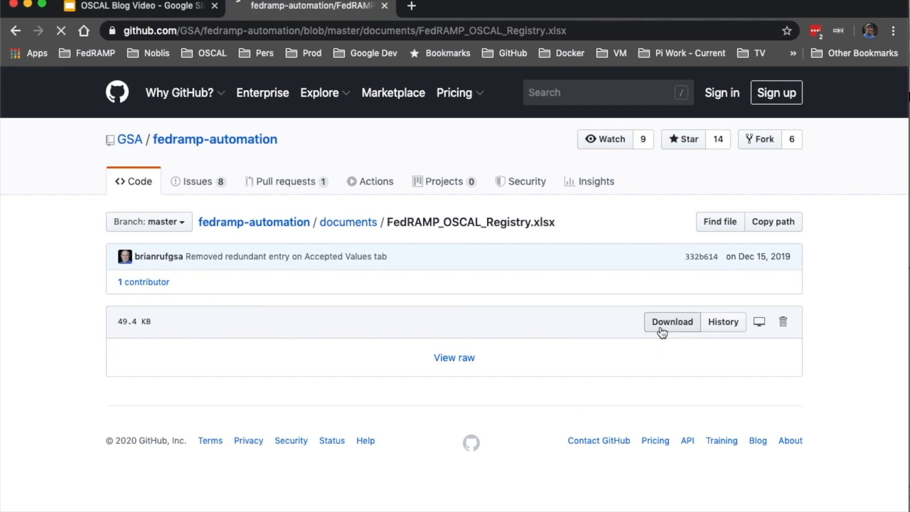
pyautogui.click(672, 322)
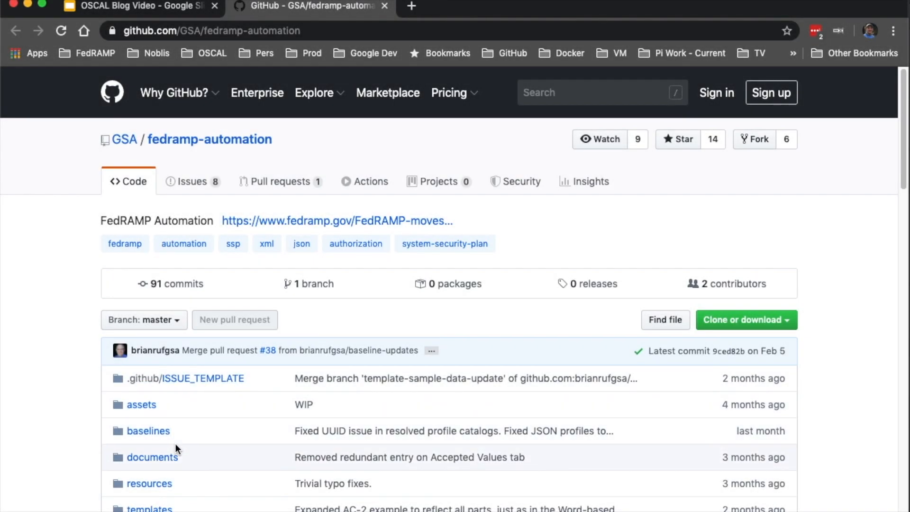
# - Download the Guide to OSCAL-based FedRAMP System Security Plans PDF from the documents folder
pyautogui.click(152, 456)
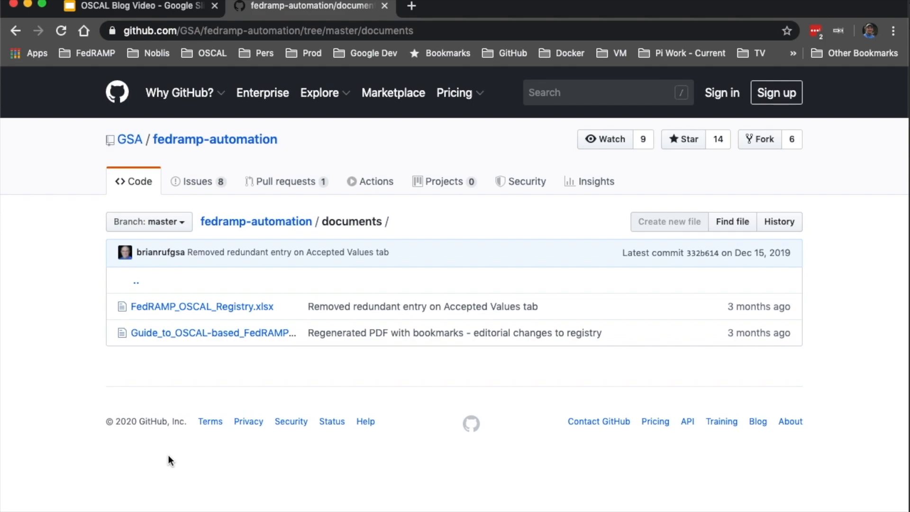
pyautogui.moveTo(224, 341)
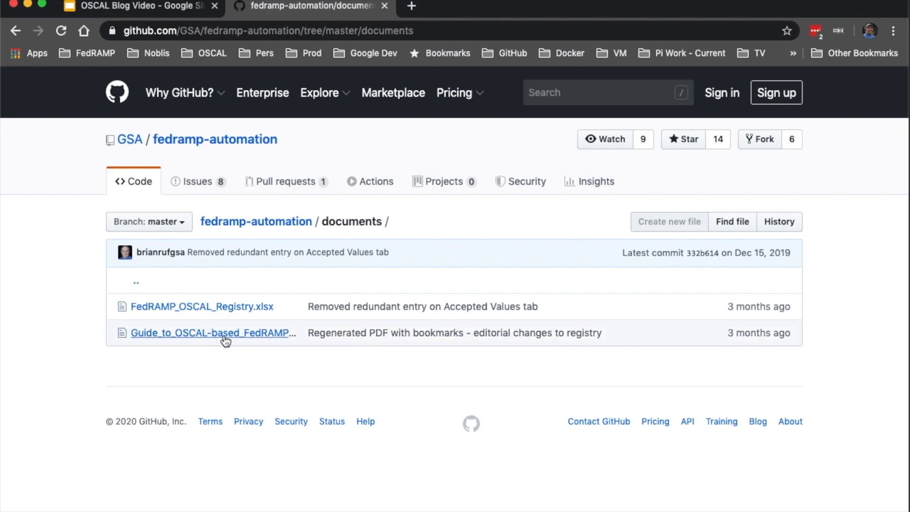
pyautogui.click(213, 332)
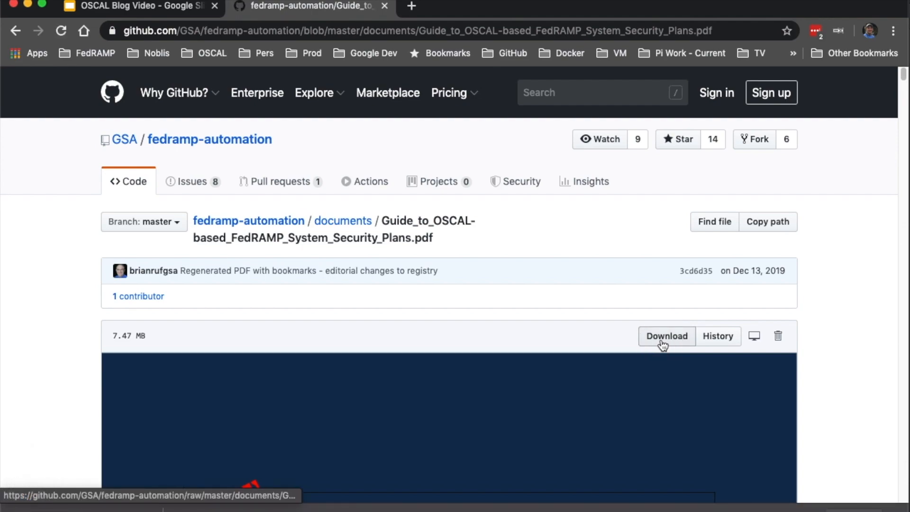
pyautogui.click(667, 336)
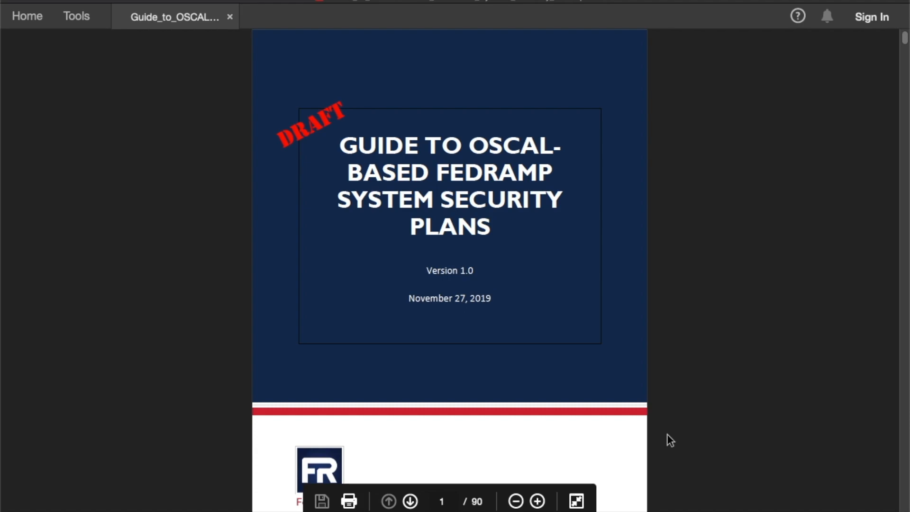
# - Scroll past the guide's cover and table of contents to section 5, Security Controls
pyautogui.scroll(-3)
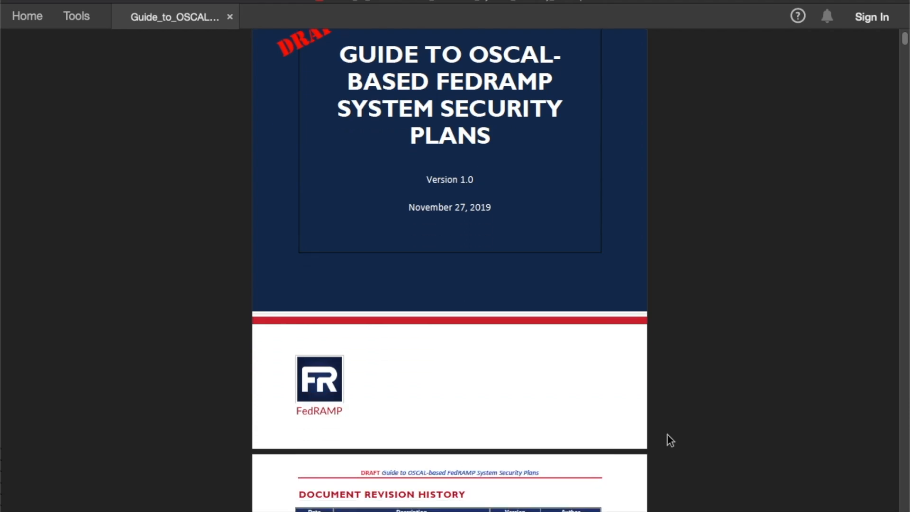
pyautogui.scroll(-3)
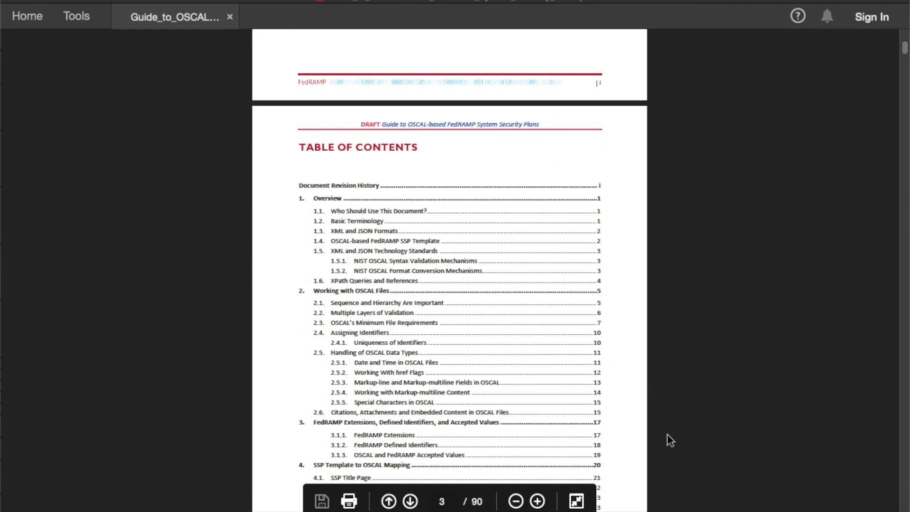
pyautogui.scroll(-3)
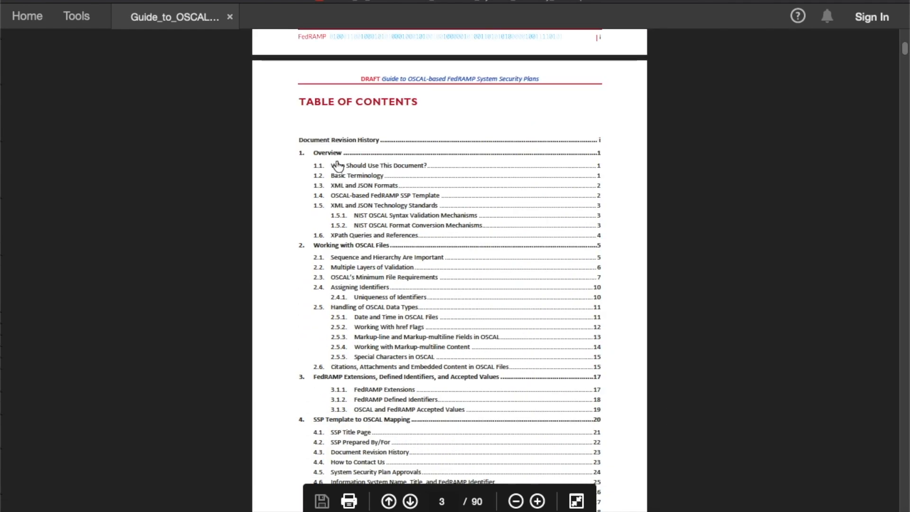
pyautogui.moveTo(330, 252)
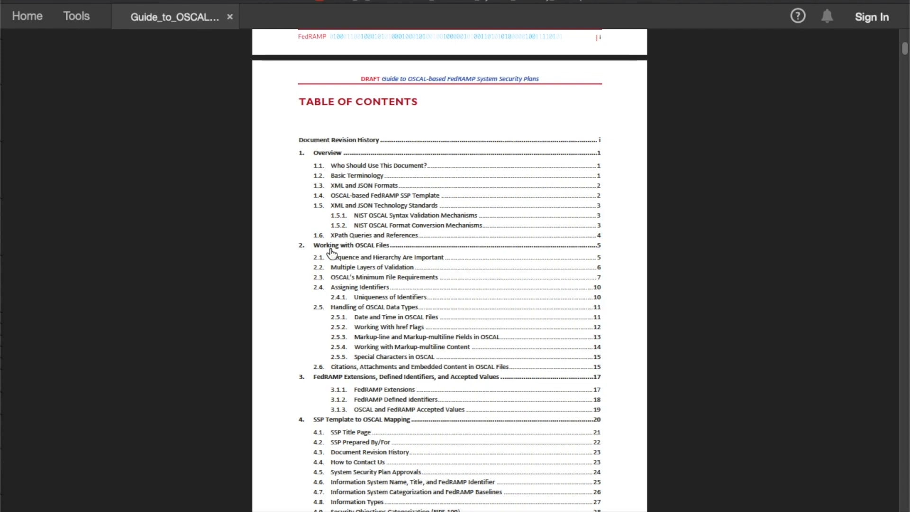
pyautogui.scroll(-3)
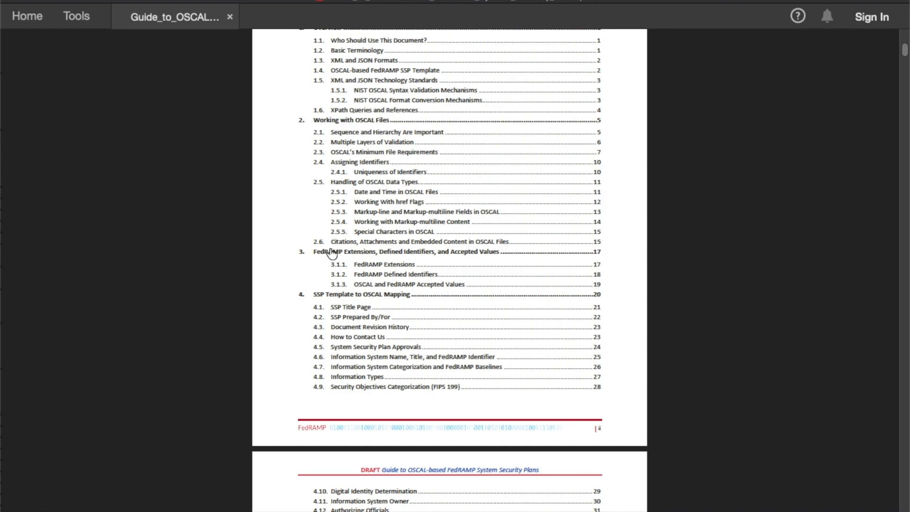
pyautogui.scroll(-3)
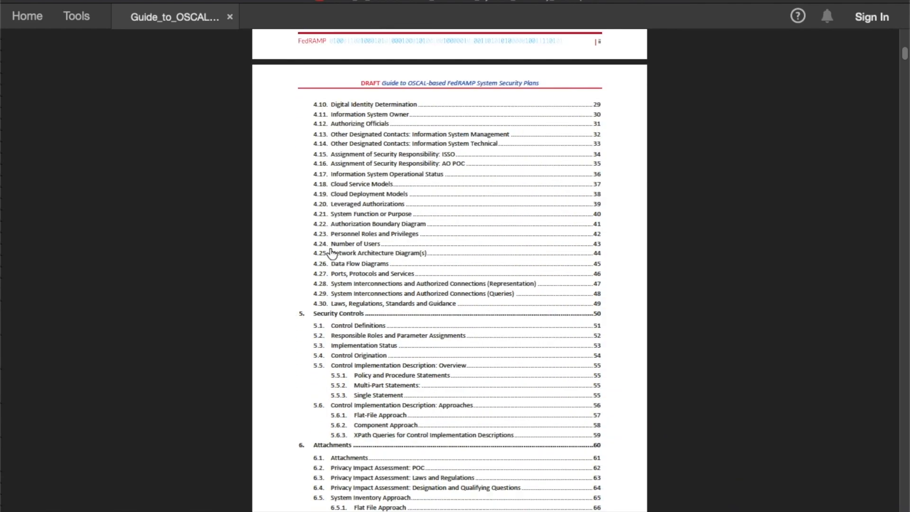
pyautogui.moveTo(347, 319)
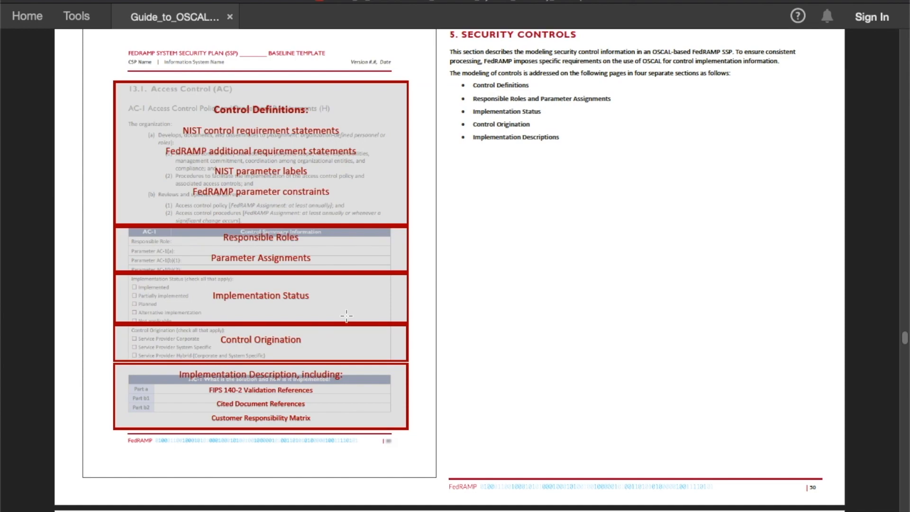
# - Scroll through sections 5.1 Control Definitions and 5.2 Responsible Roles of the guide
pyautogui.scroll(-3)
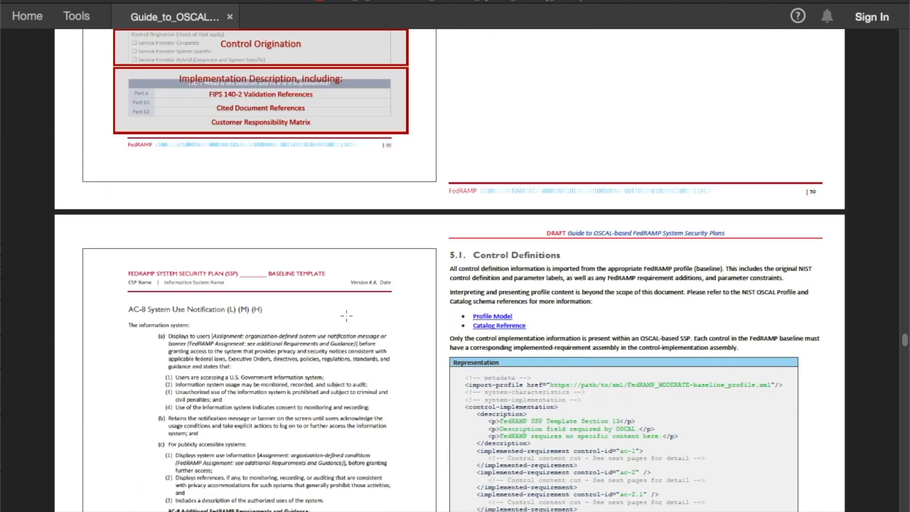
pyautogui.scroll(-3)
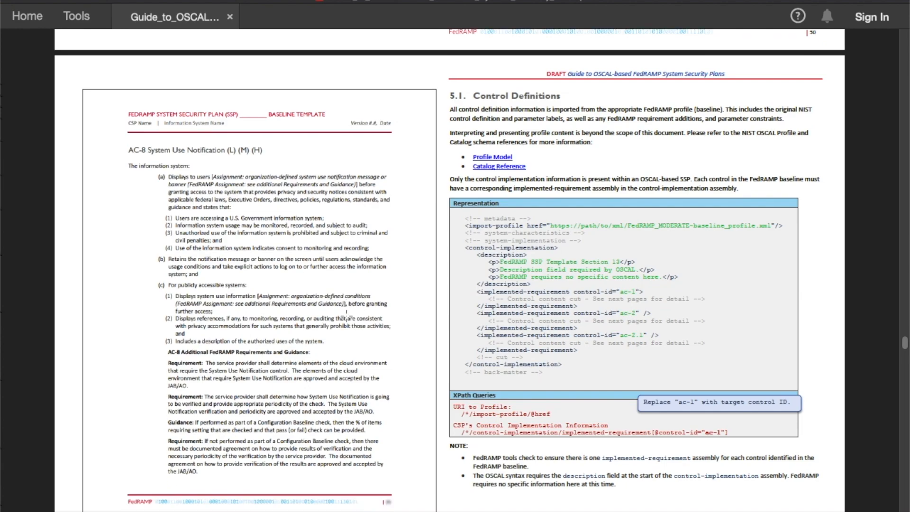
pyautogui.scroll(-3)
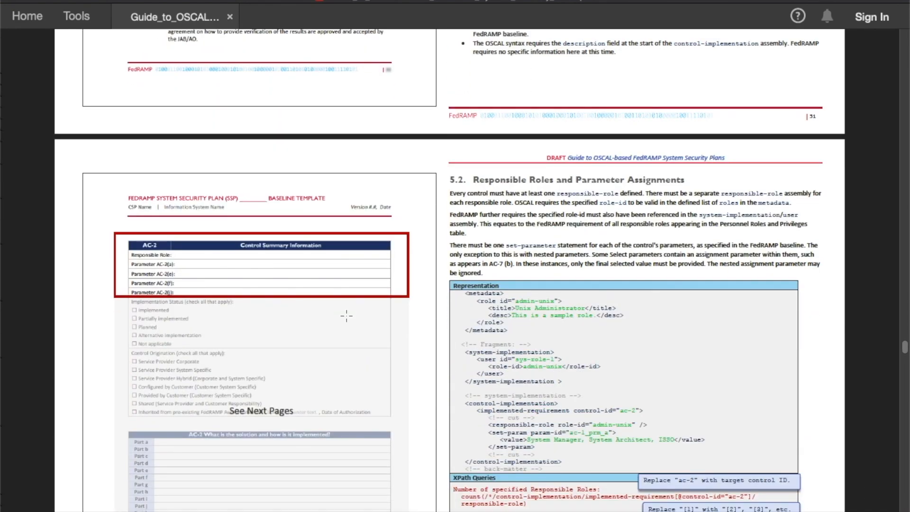
pyautogui.scroll(-3)
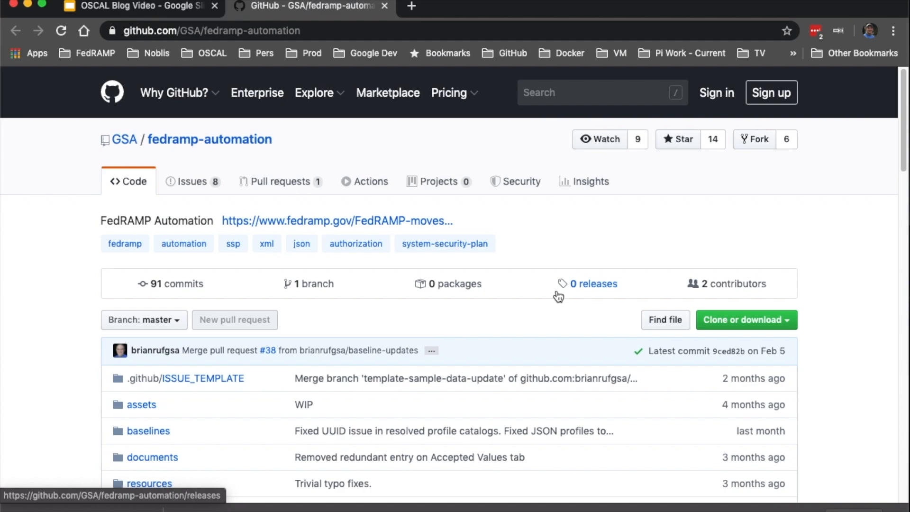
pyautogui.moveTo(522, 353)
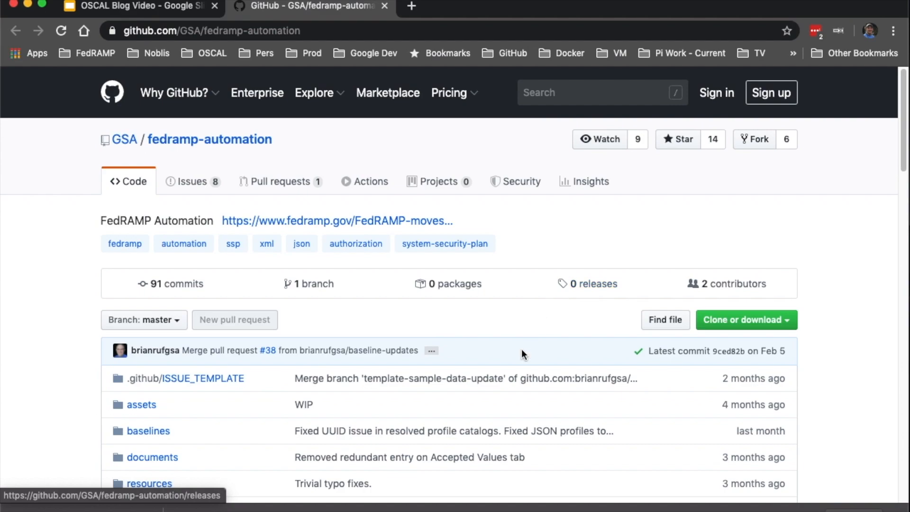
# - View FedRAMP-SSP-OSCAL-Template.xml from the templates folder, scrolling to its role definitions
pyautogui.scroll(-3)
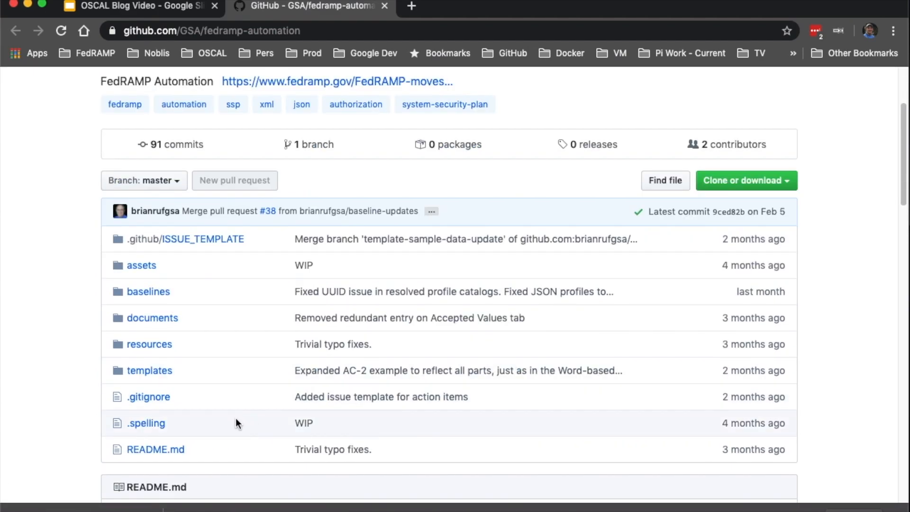
pyautogui.click(149, 371)
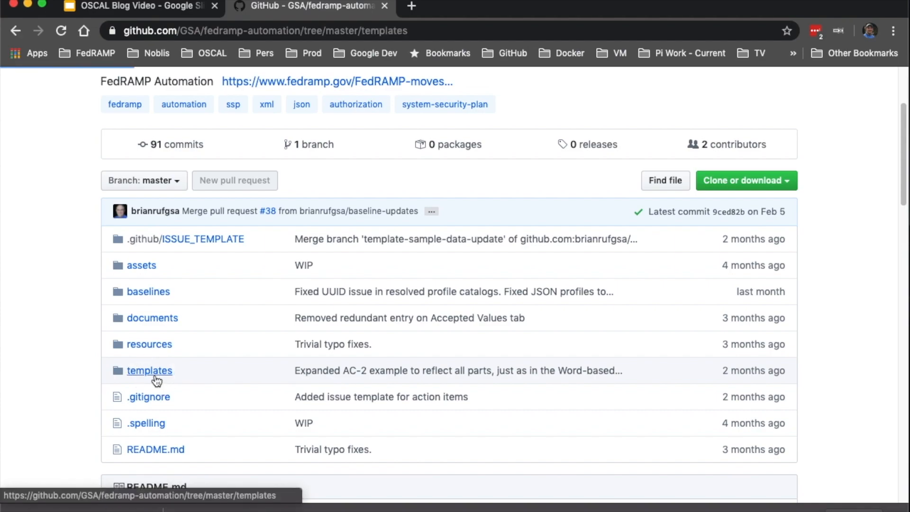
pyautogui.click(149, 371)
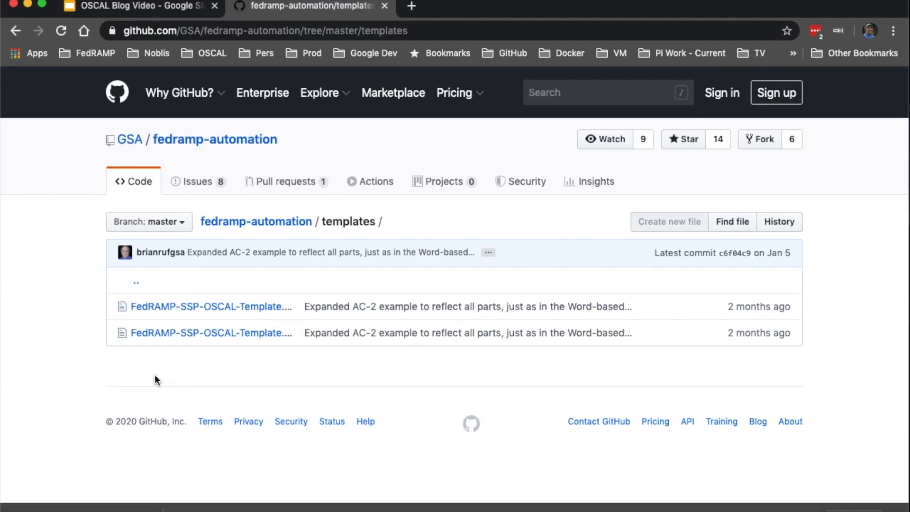
pyautogui.moveTo(178, 324)
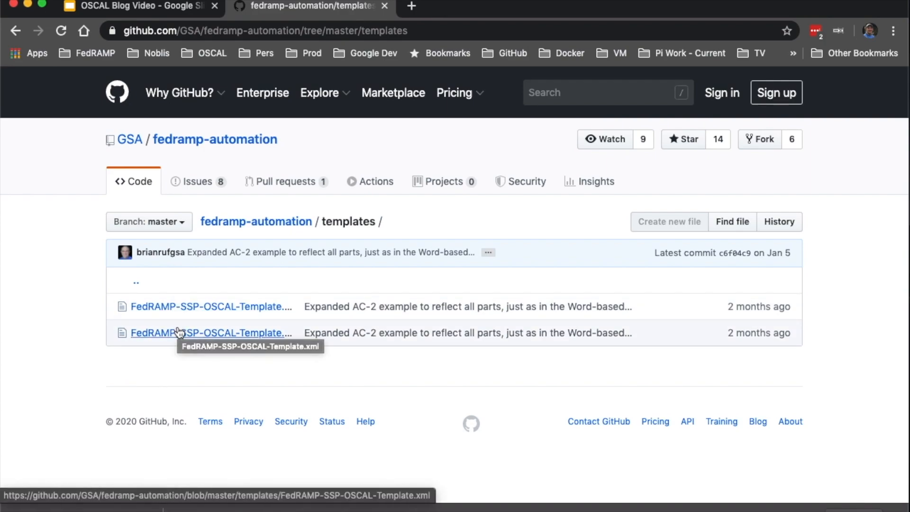
pyautogui.click(203, 333)
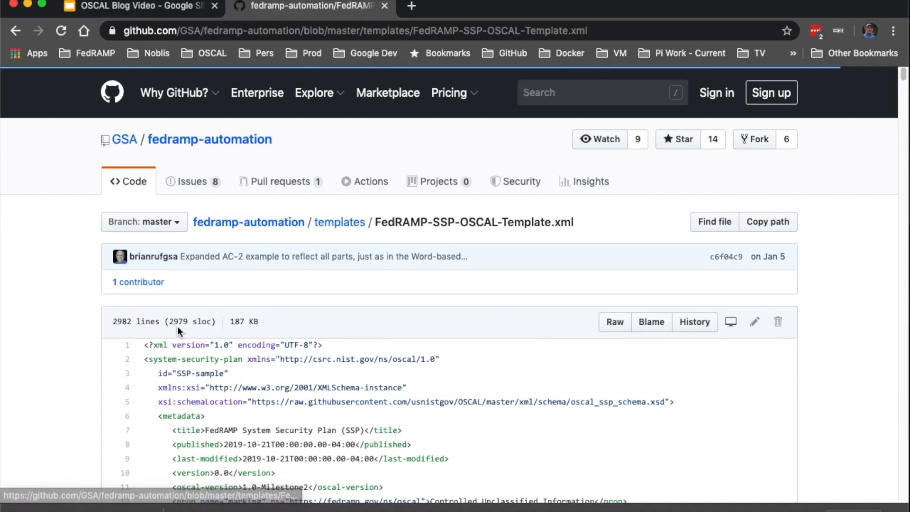
pyautogui.scroll(-3)
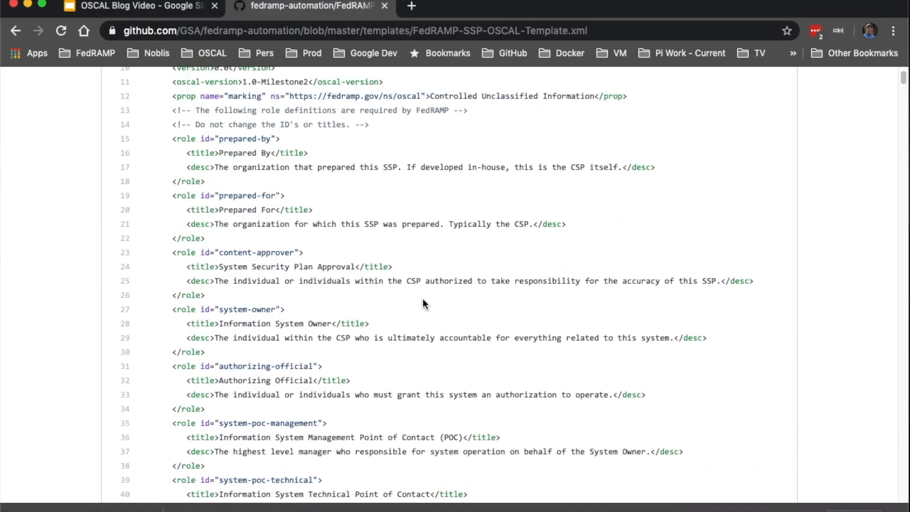
pyautogui.scroll(3)
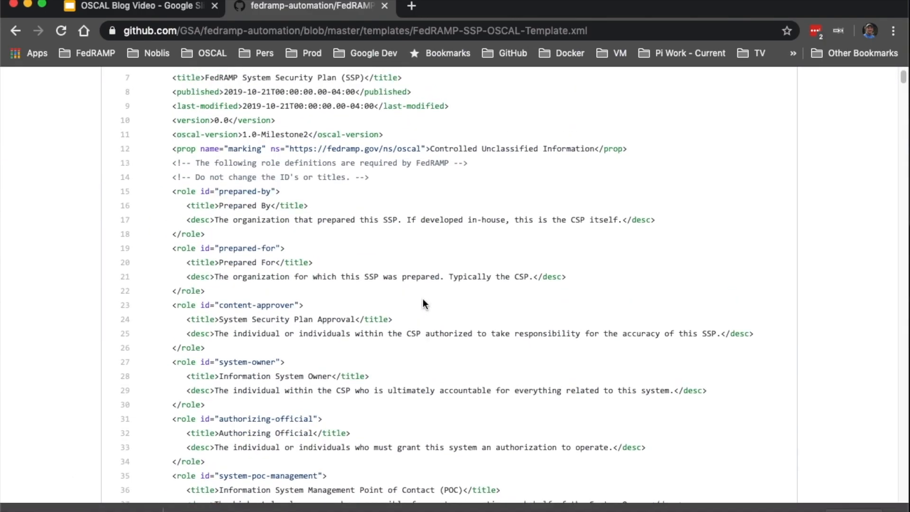